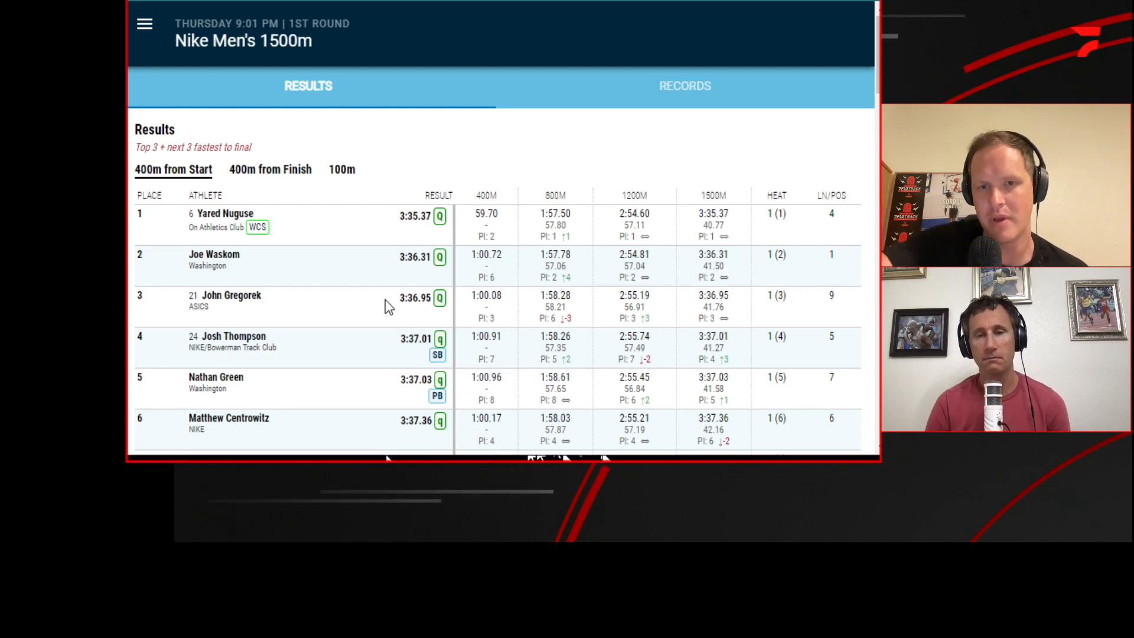
scroll("down", 3)
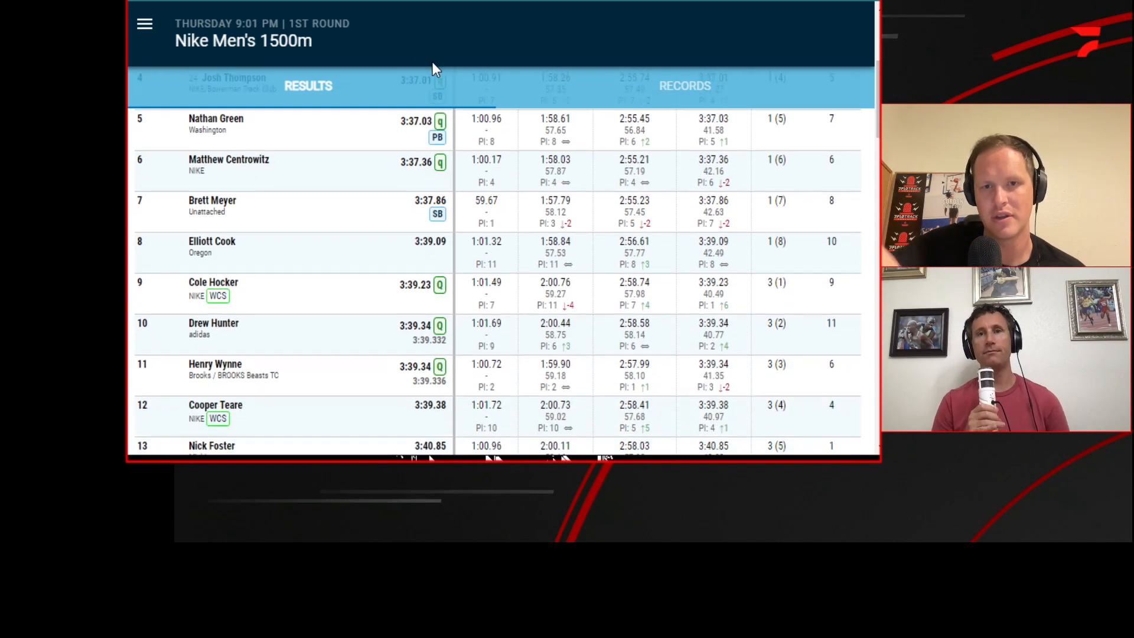
scroll("down", 3)
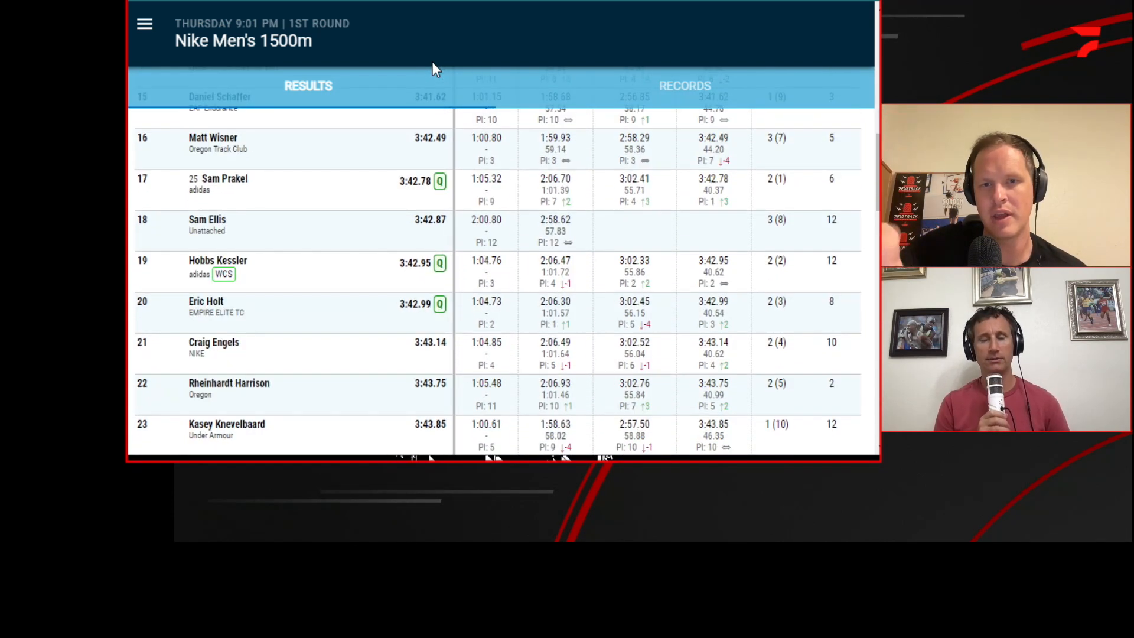
scroll("down", 3)
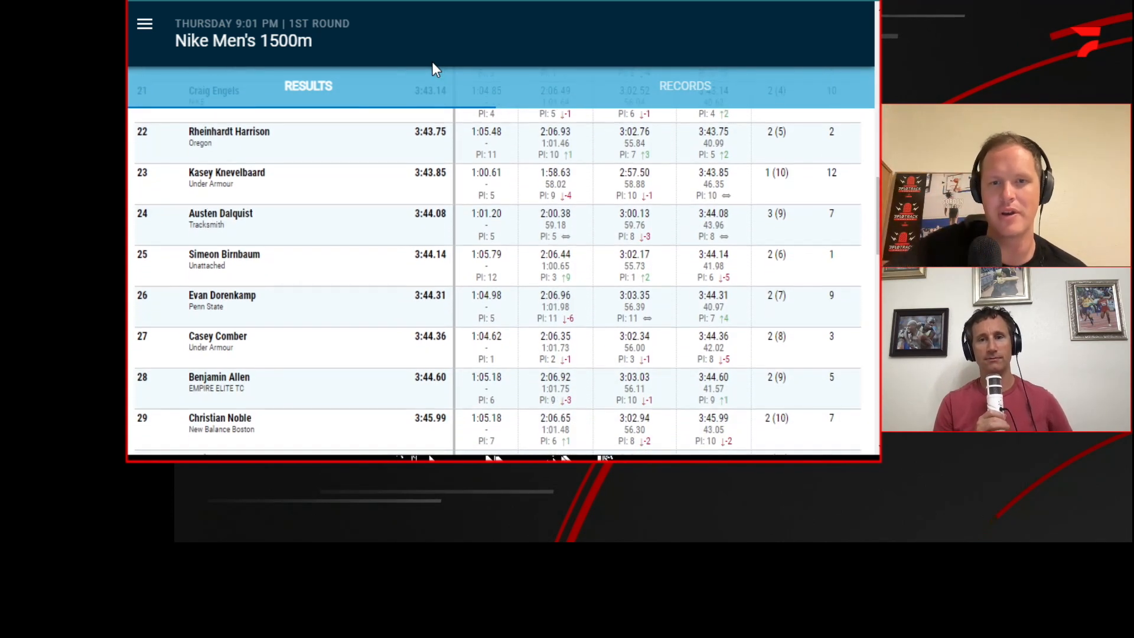
scroll("down", 3)
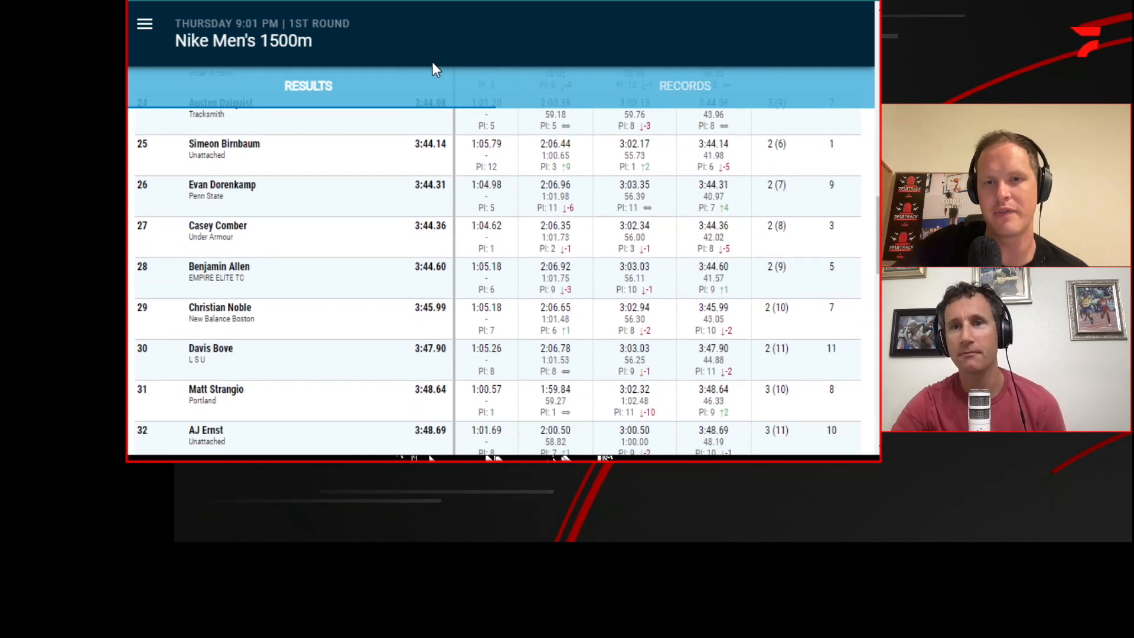
scroll("down", 3)
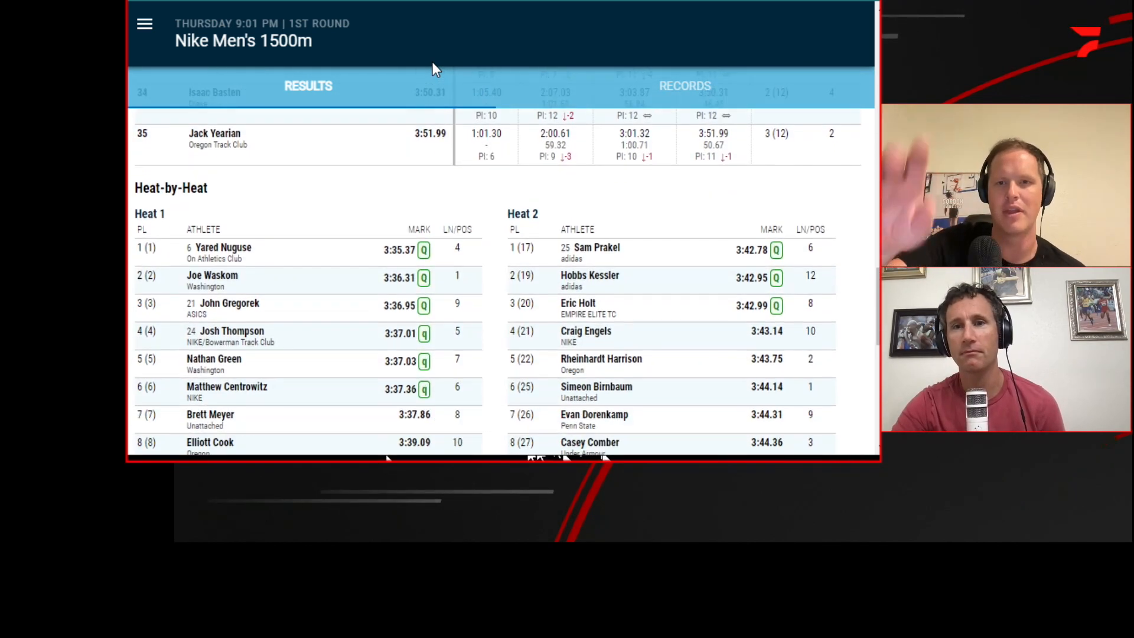
scroll("down", 3)
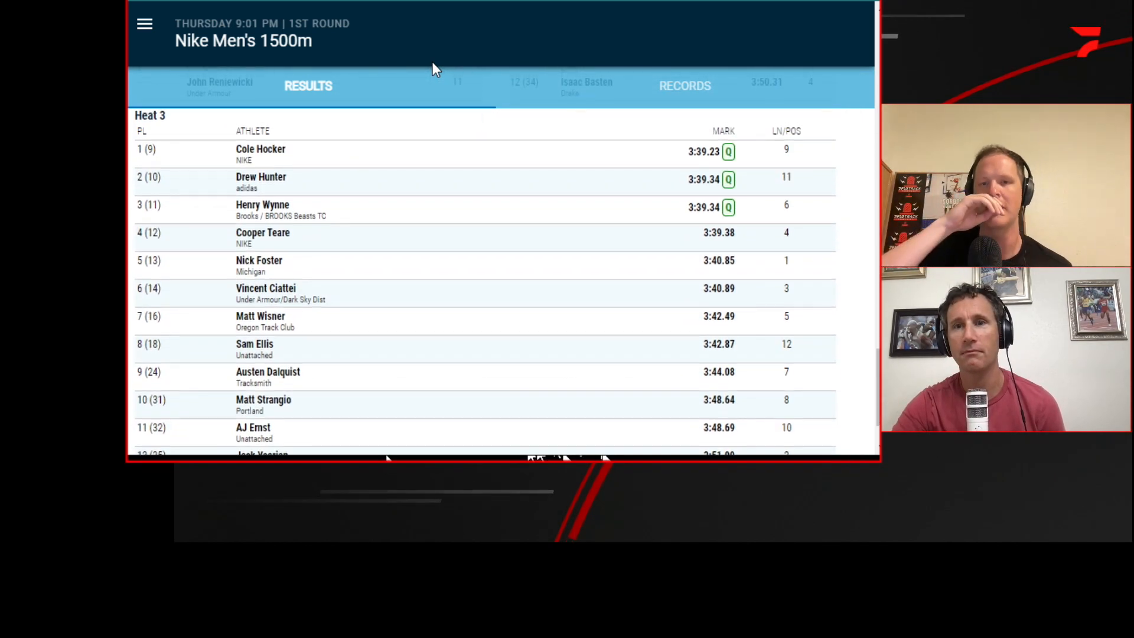
scroll("up", 3)
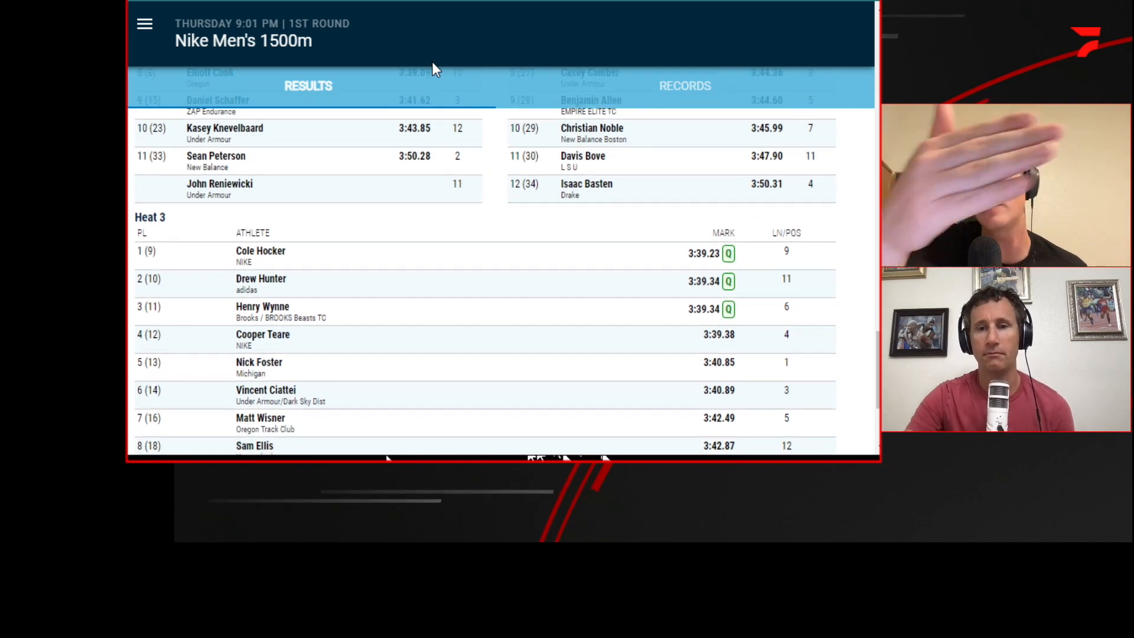
scroll("up", 3)
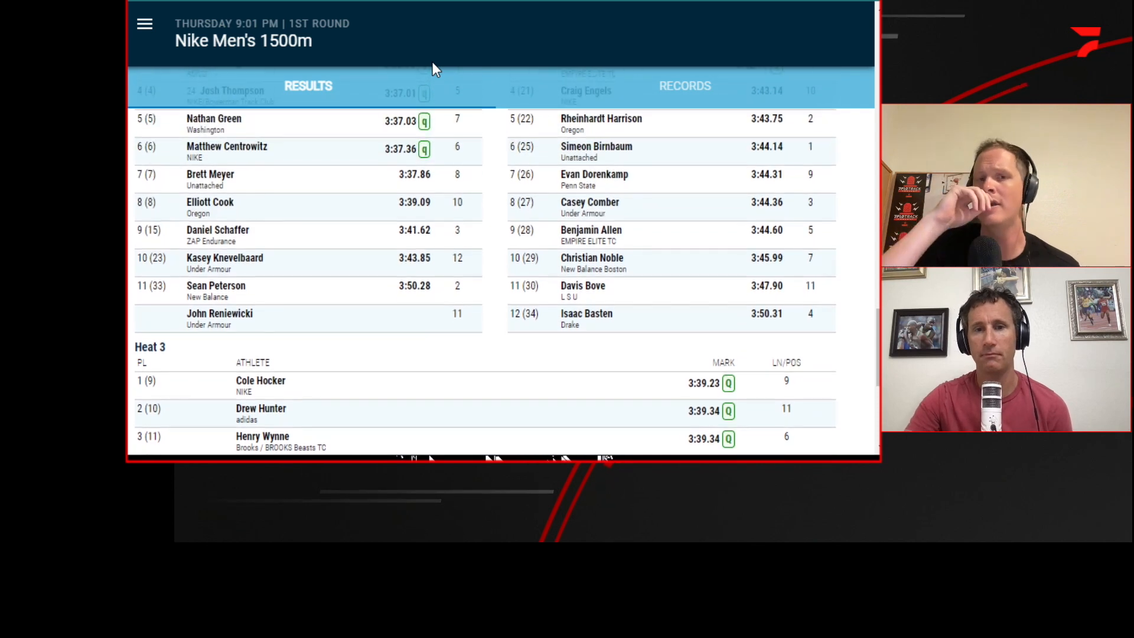
scroll("up", 3)
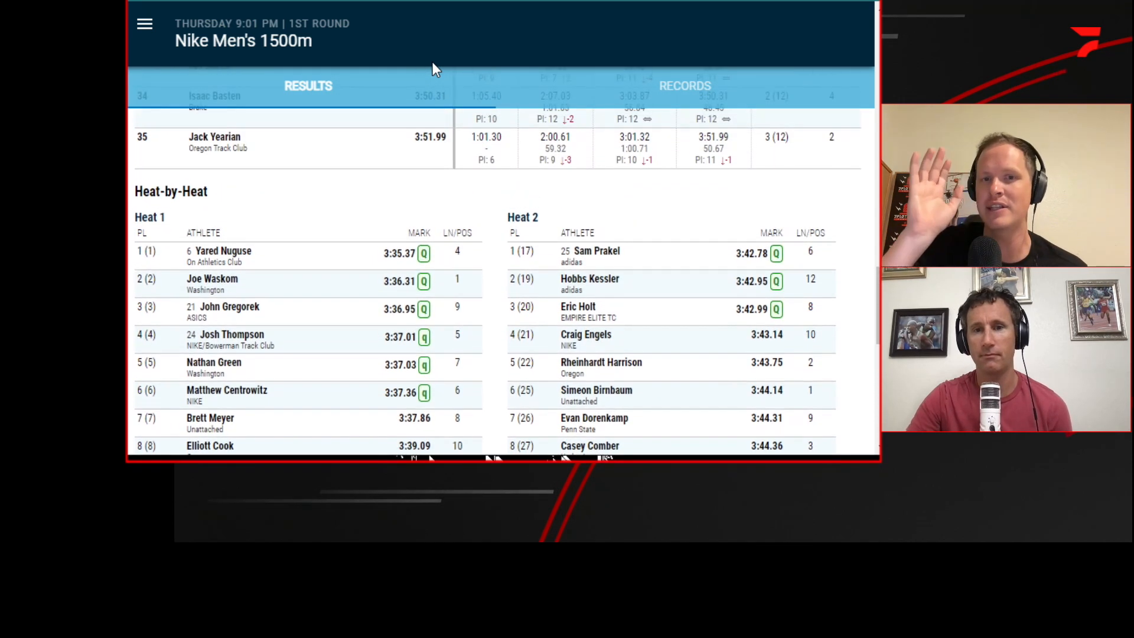
scroll("up", 3)
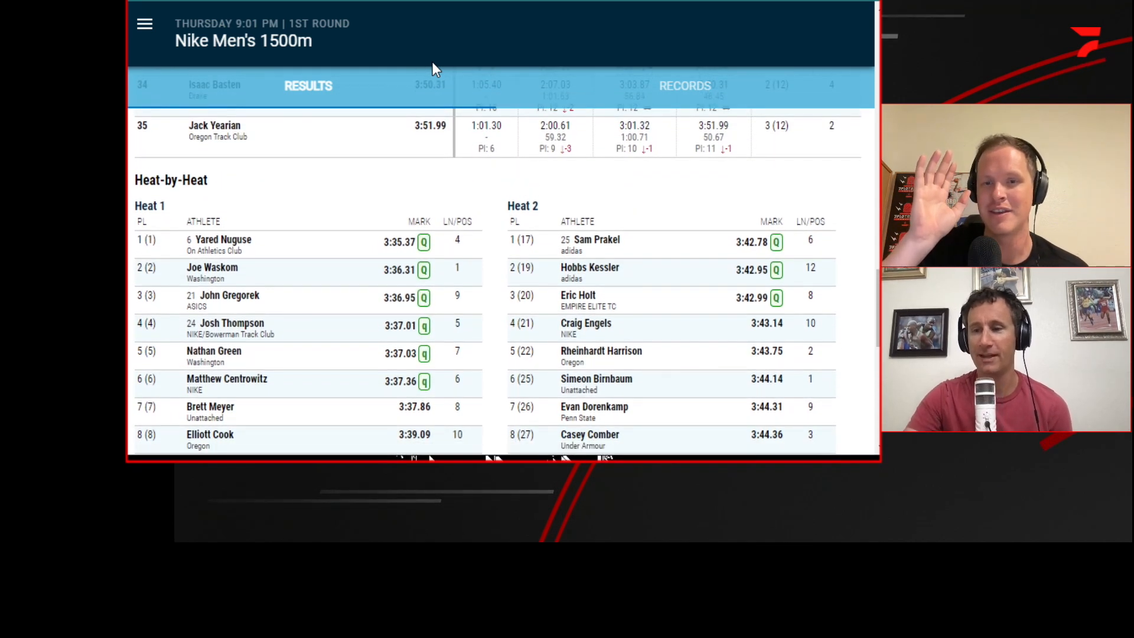
scroll("down", 3)
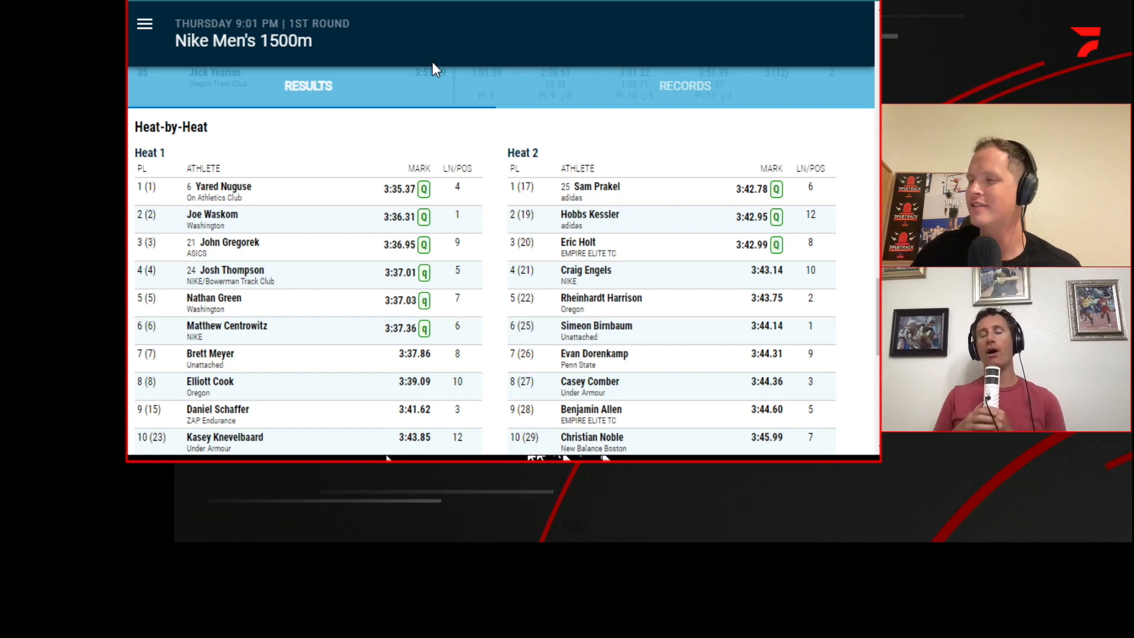
mouse_move(405, 149)
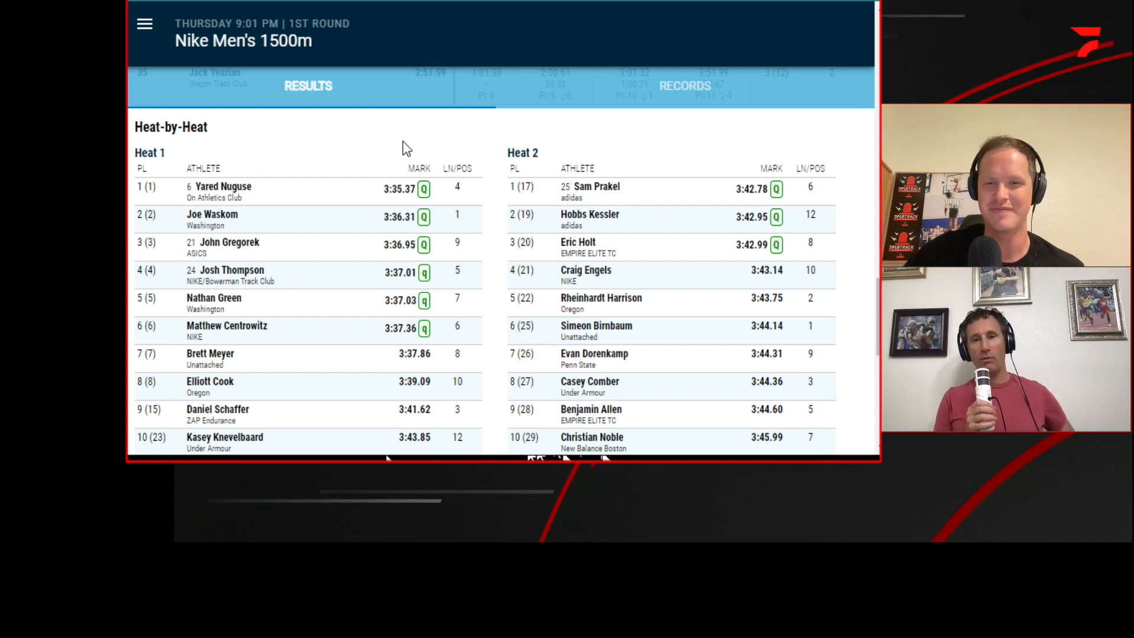
mouse_move(440, 58)
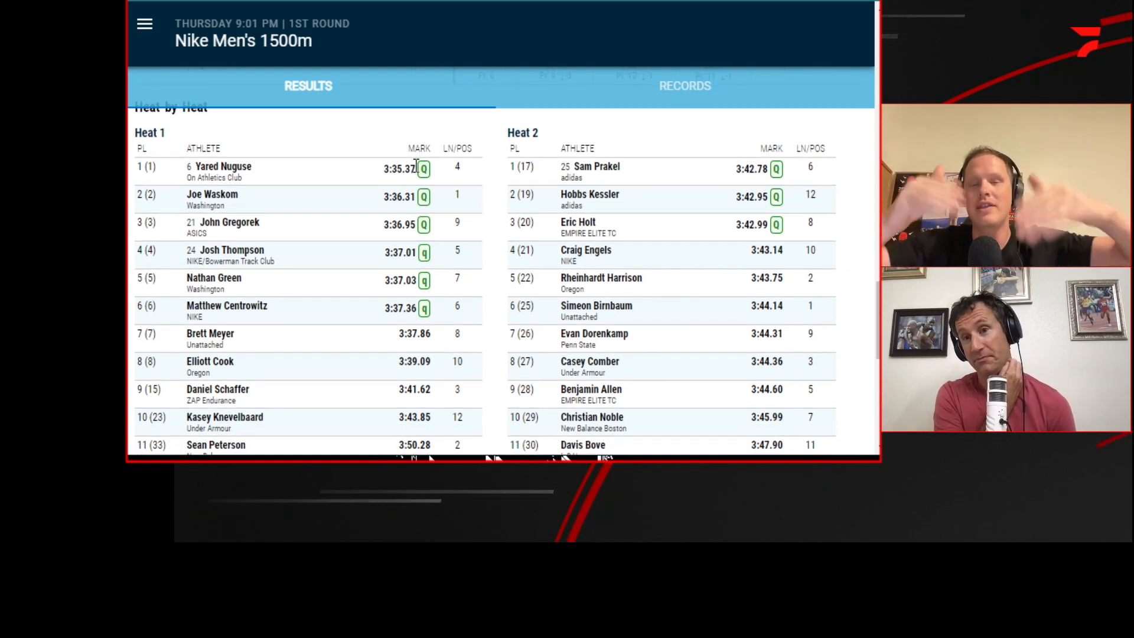
scroll("up", 3)
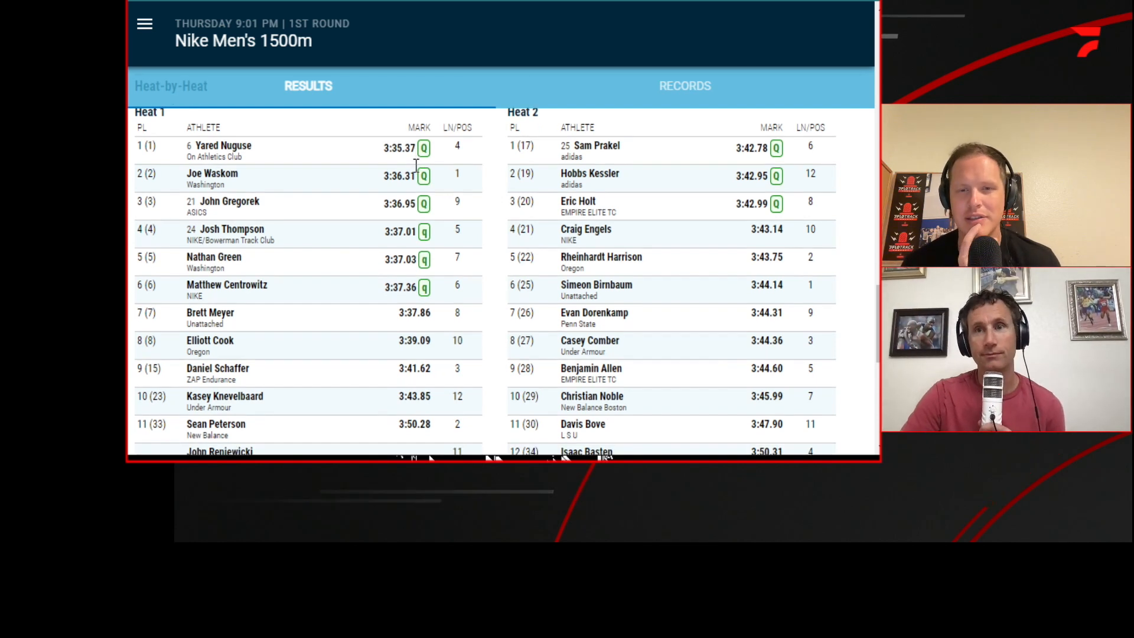
scroll("down", 3)
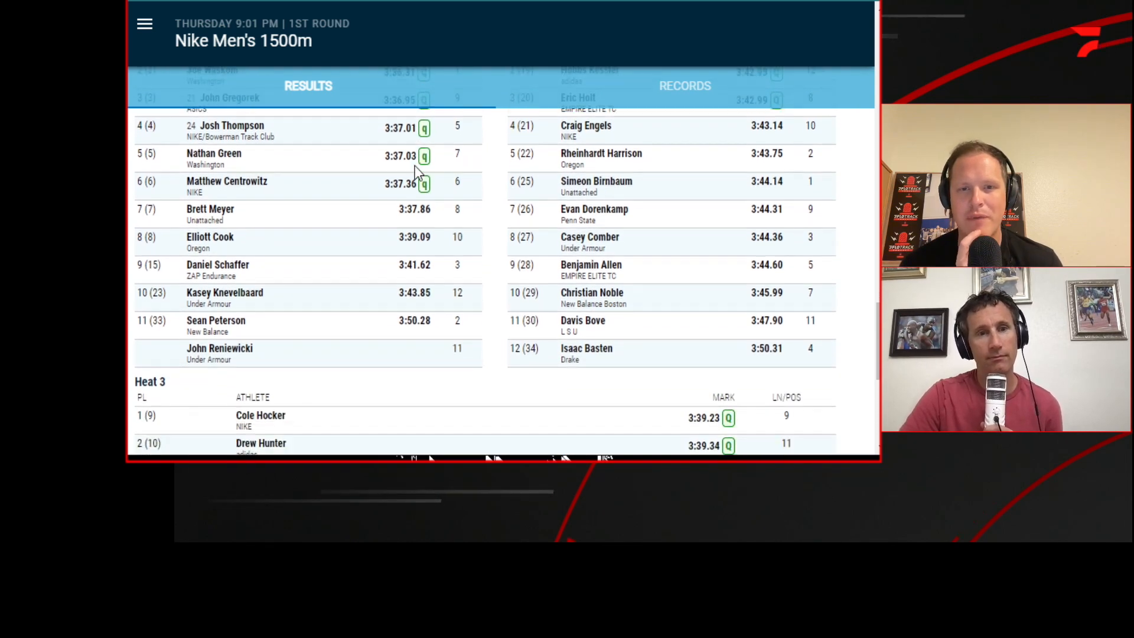
scroll("down", 3)
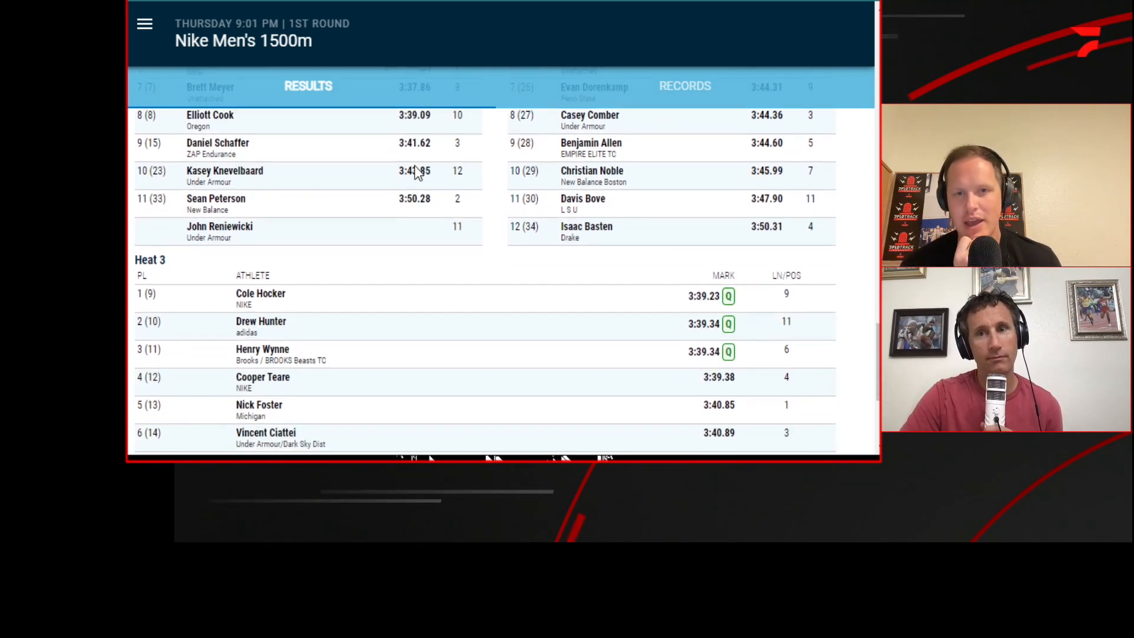
scroll("down", 3)
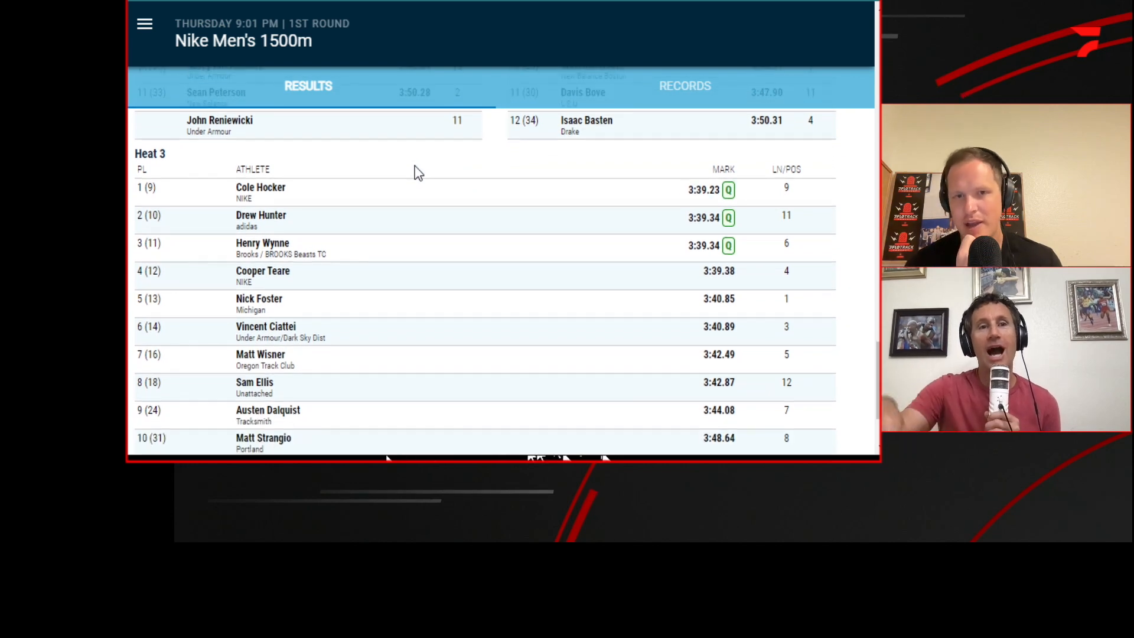
scroll("down", 3)
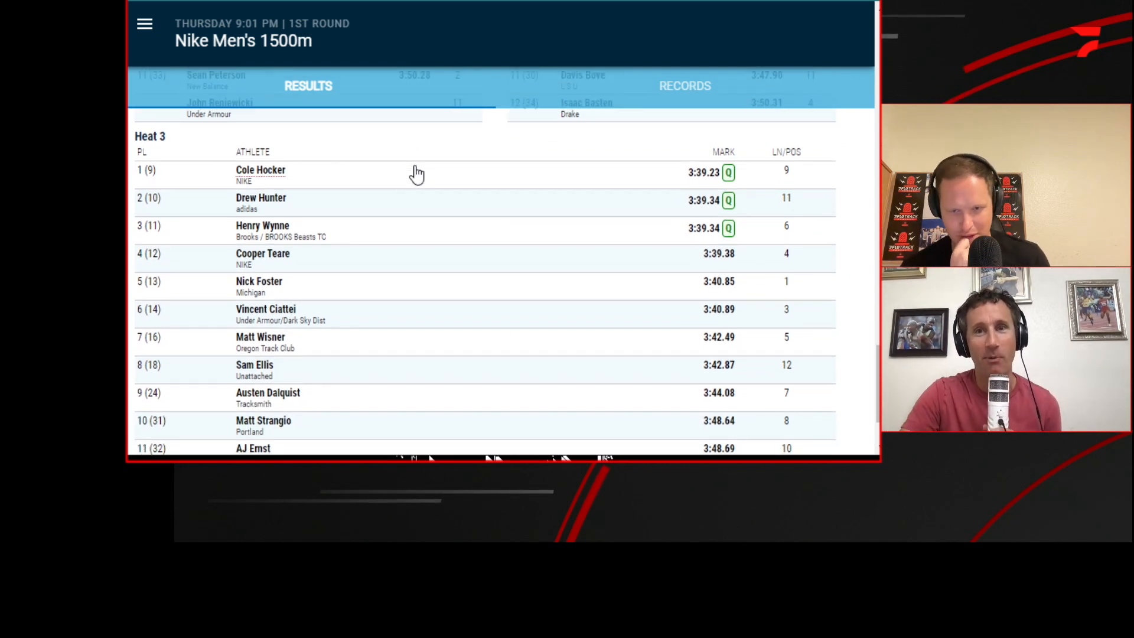
scroll("up", 3)
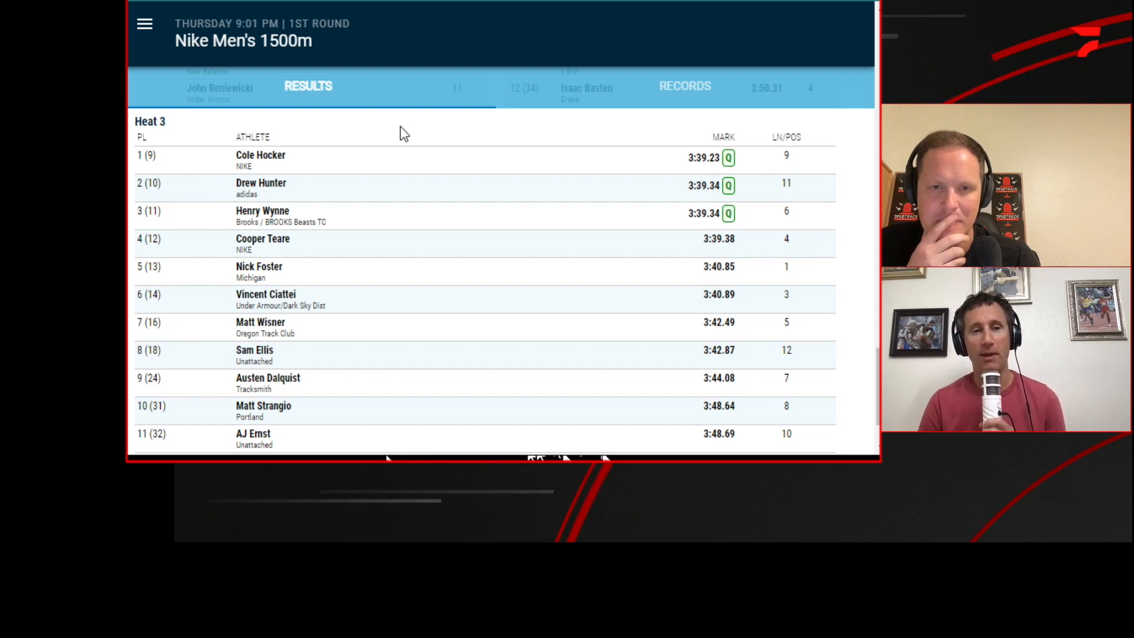
mouse_move(546, 174)
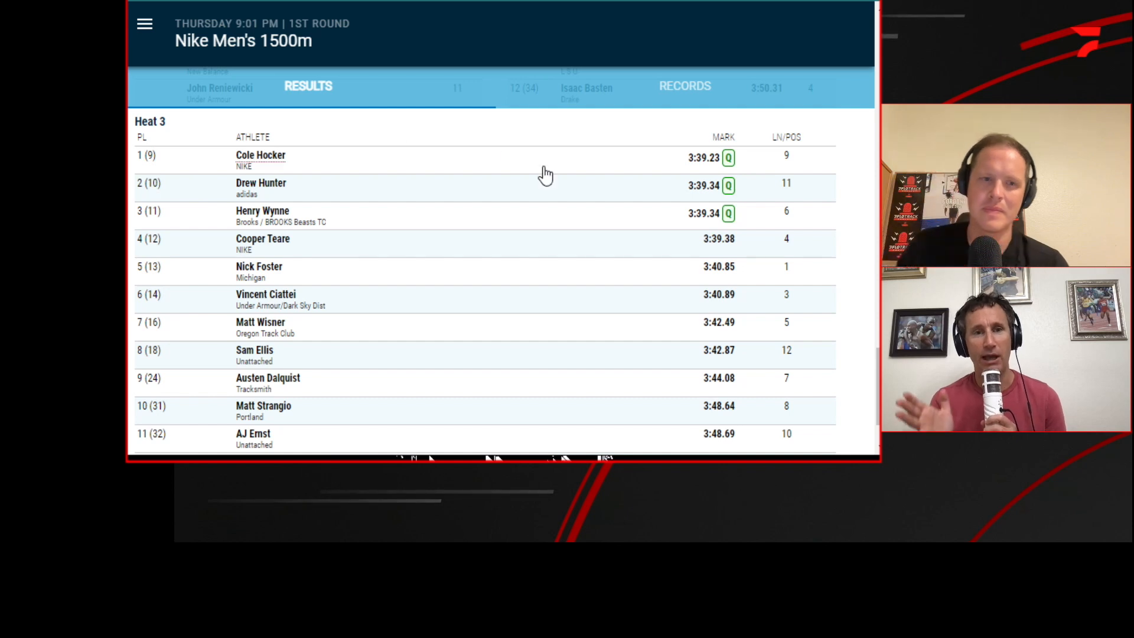
mouse_move(848, 295)
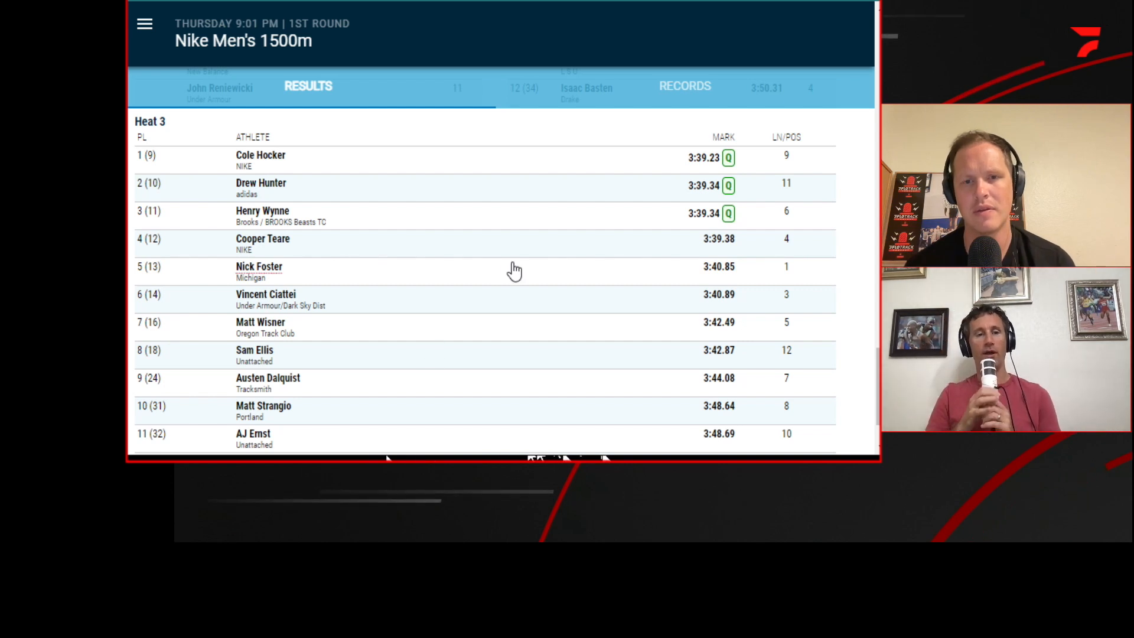
mouse_move(484, 48)
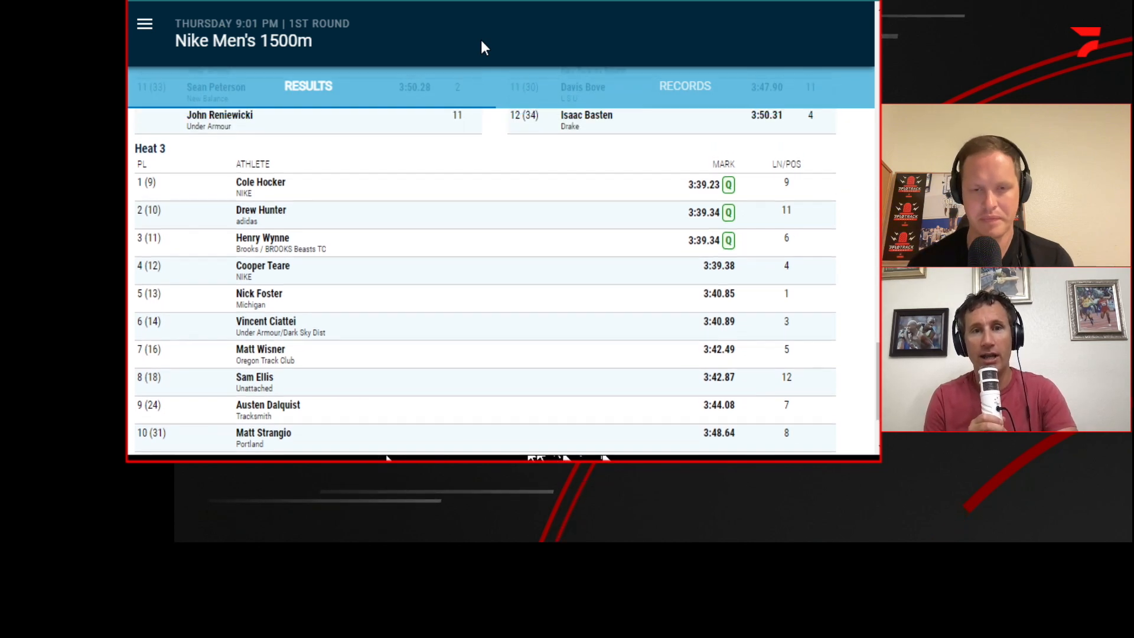
scroll("up", 3)
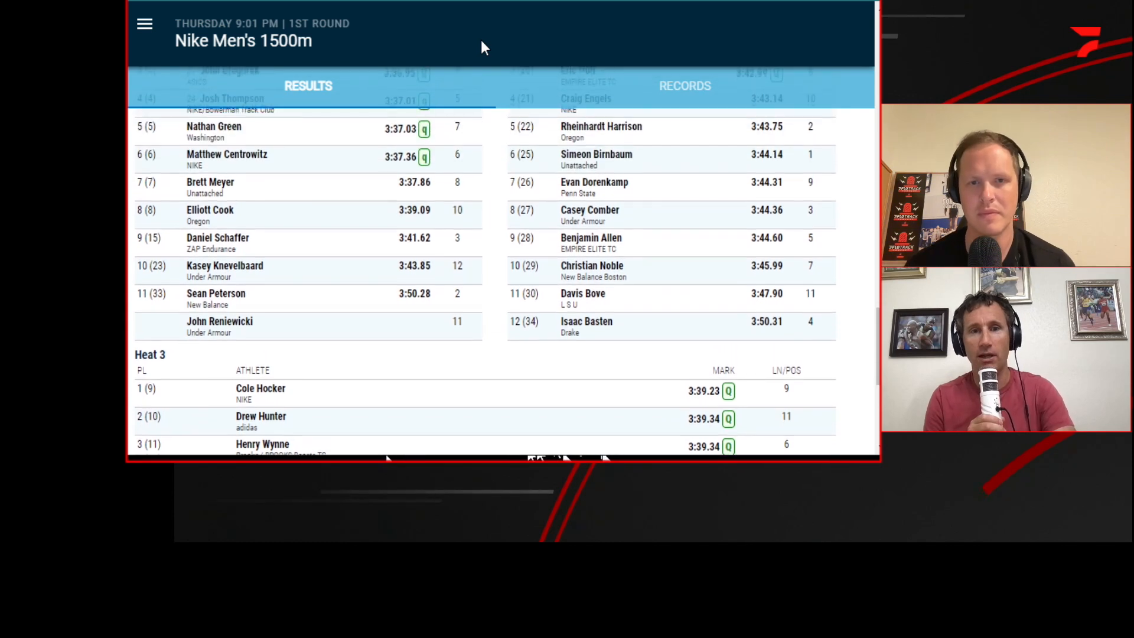
scroll("up", 3)
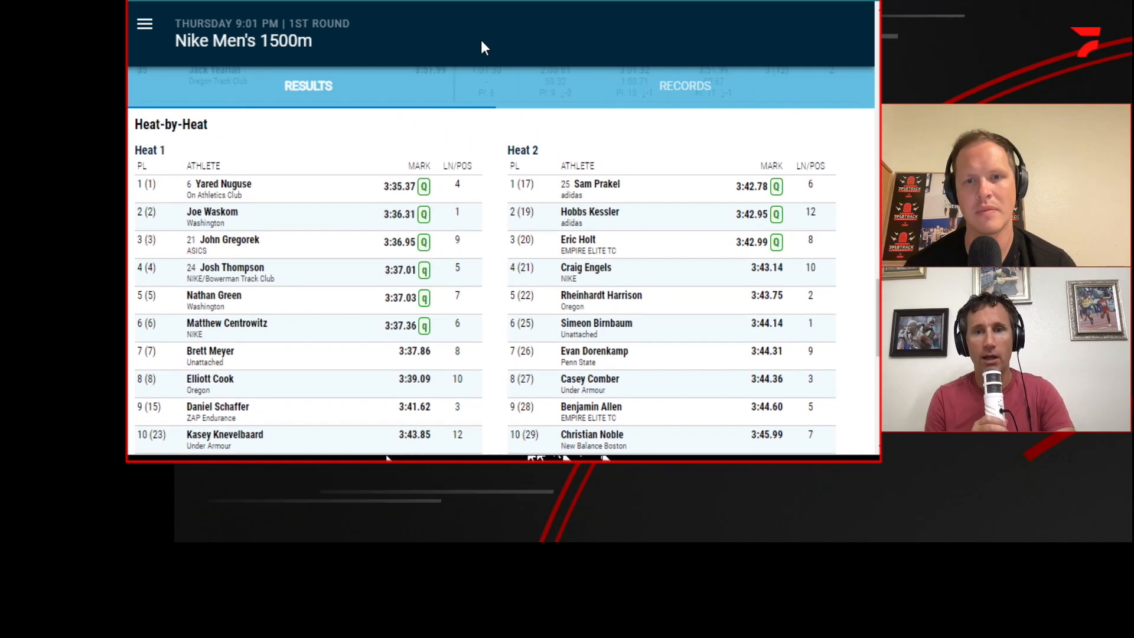
scroll("down", 3)
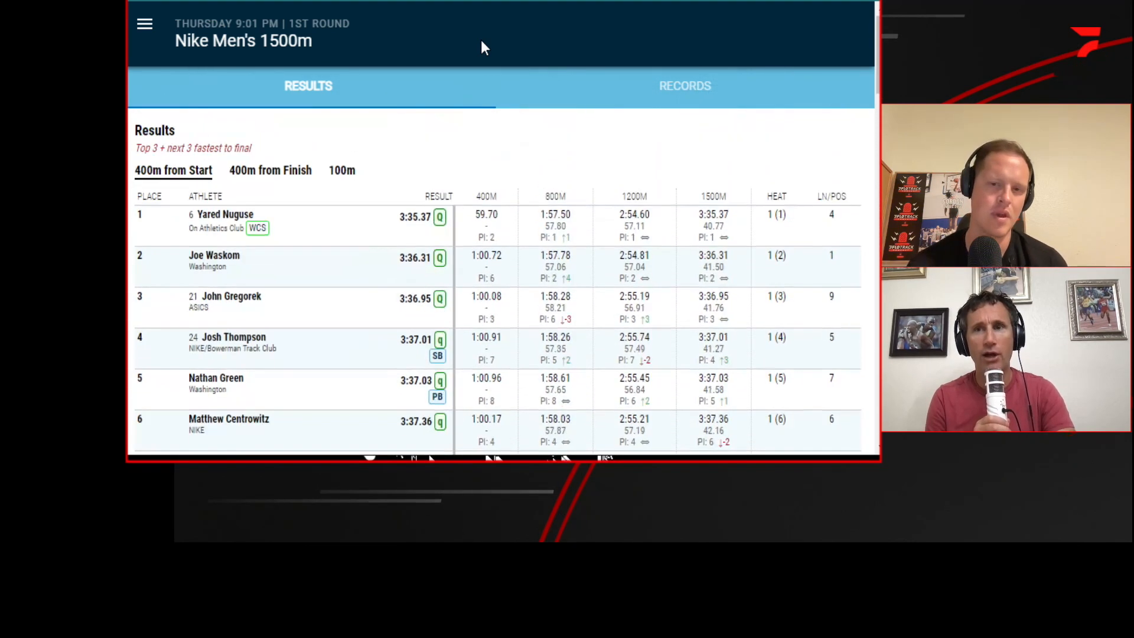
scroll("down", 3)
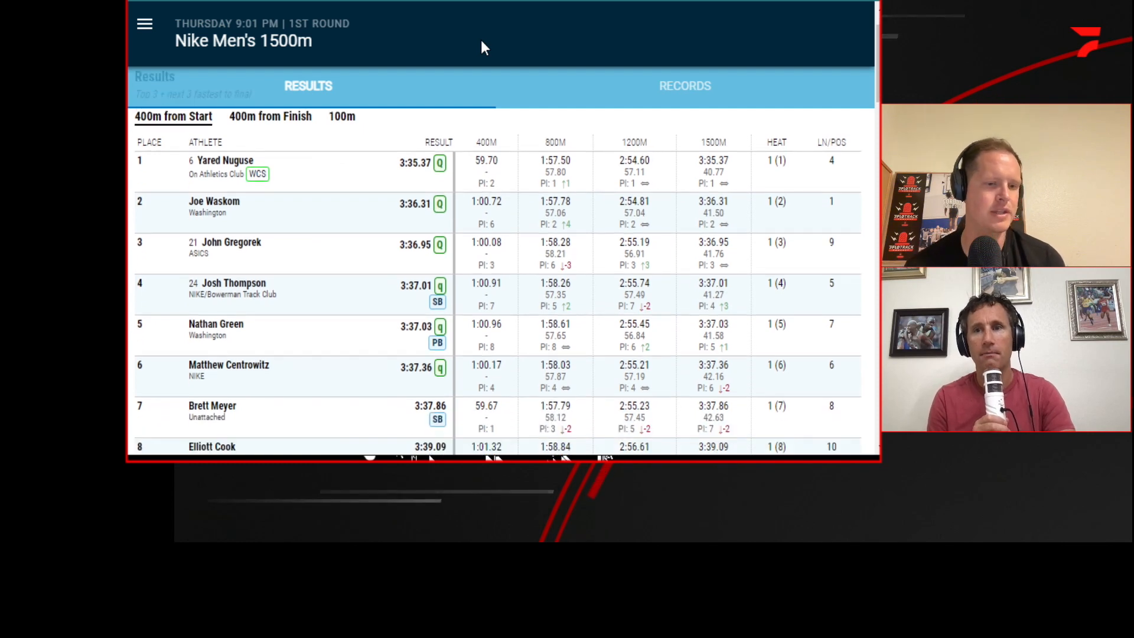
scroll("up", 3)
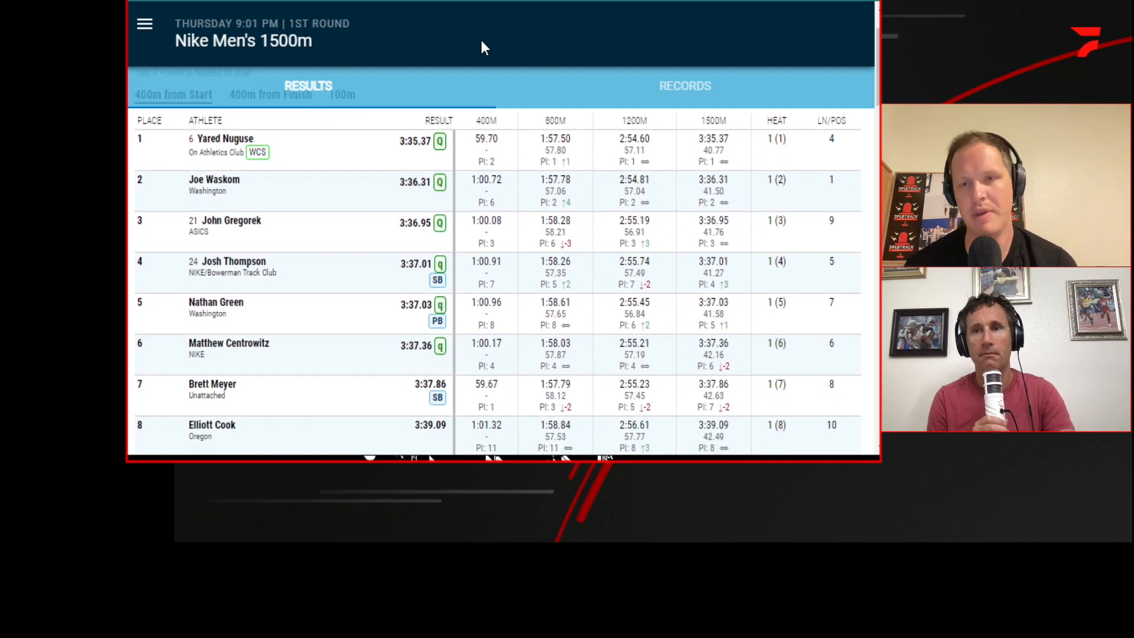